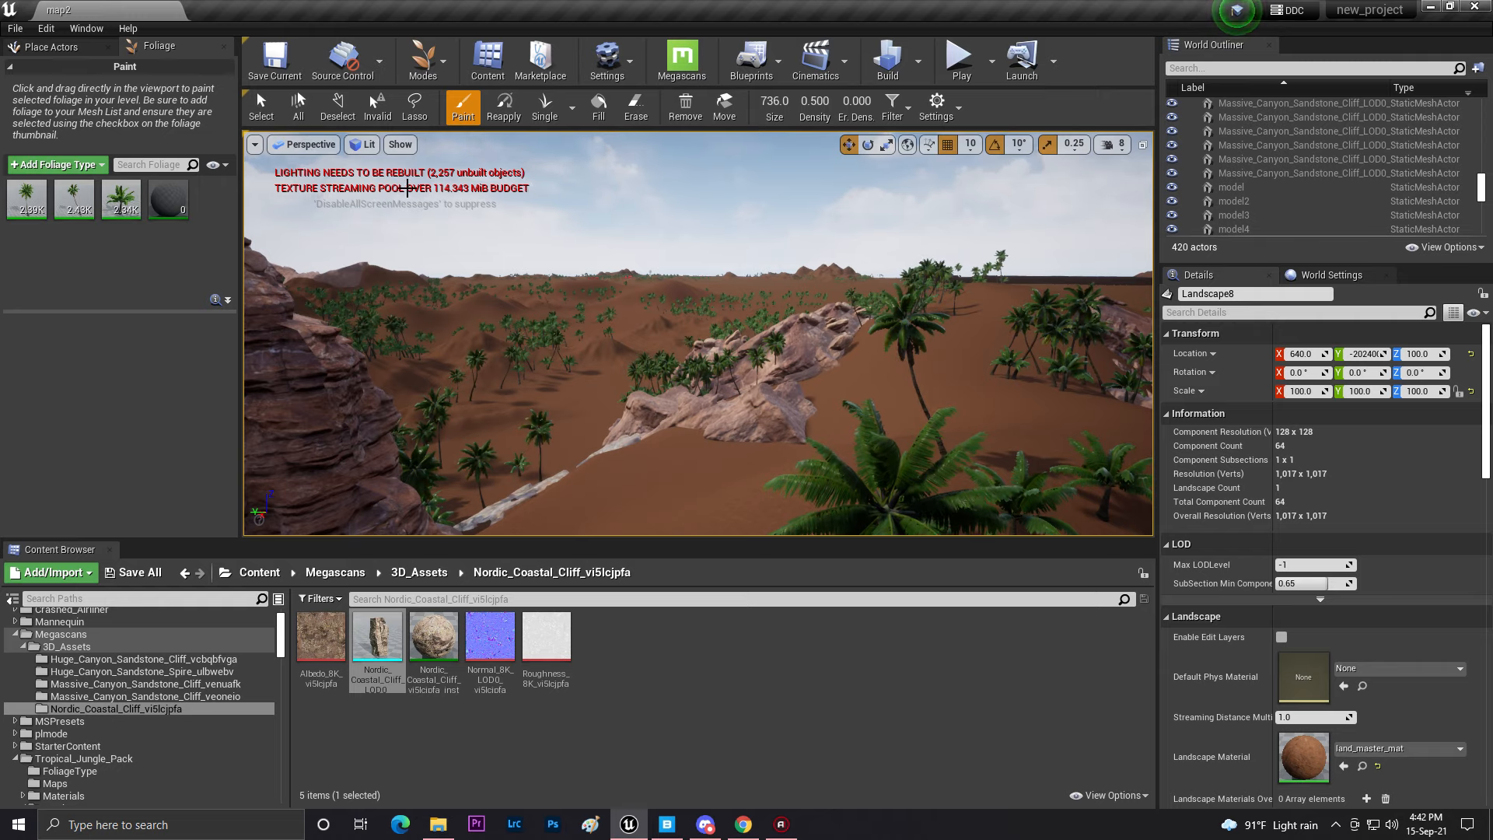
Leave Foliage painting mode and return to Place Actors mode.
click(423, 59)
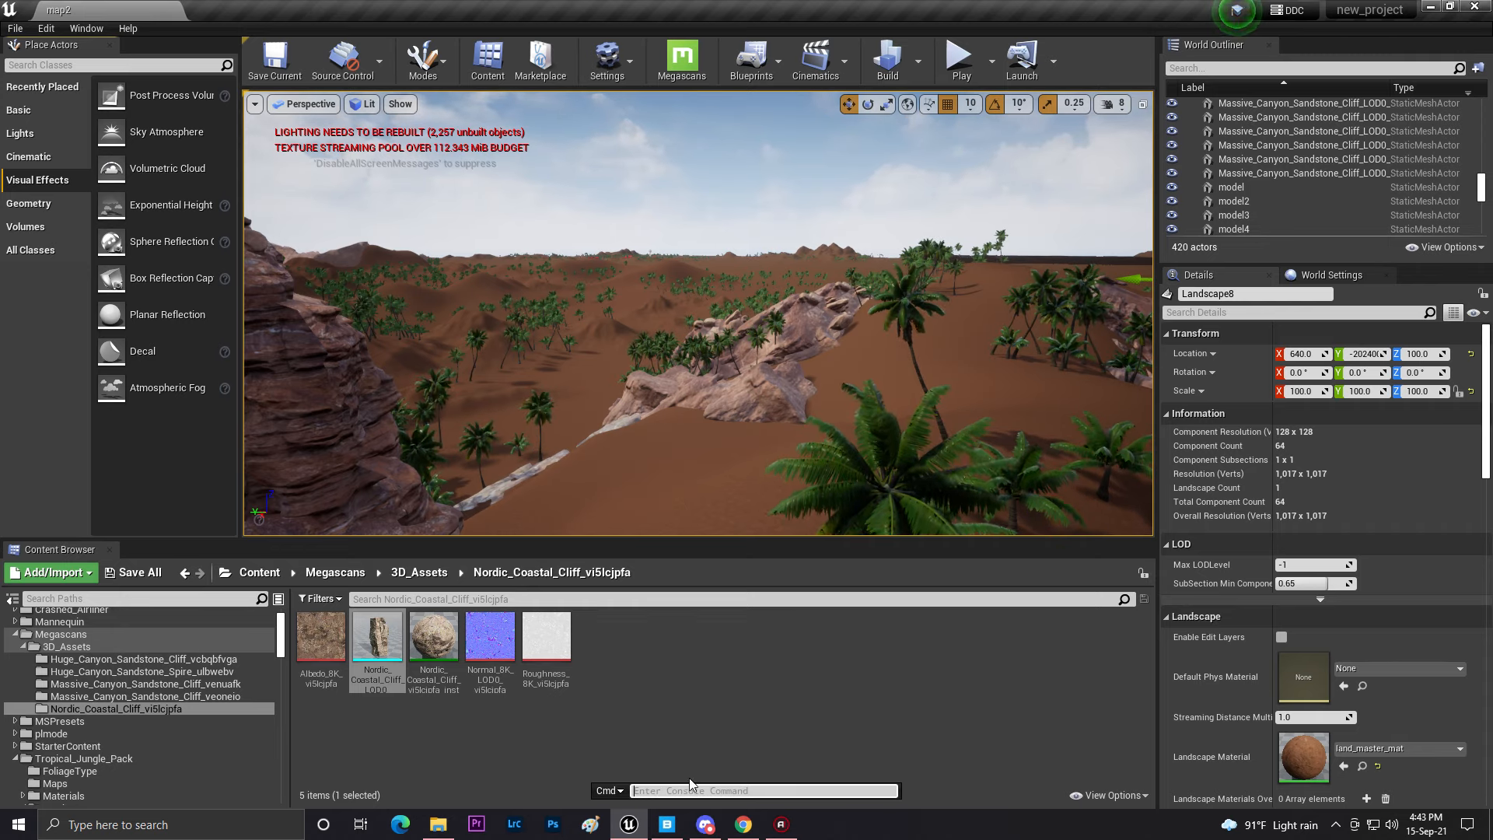
Run the console command r.Streaming.PoolSize 3000 to clear the over-budget warning.
text(r.Streamin)
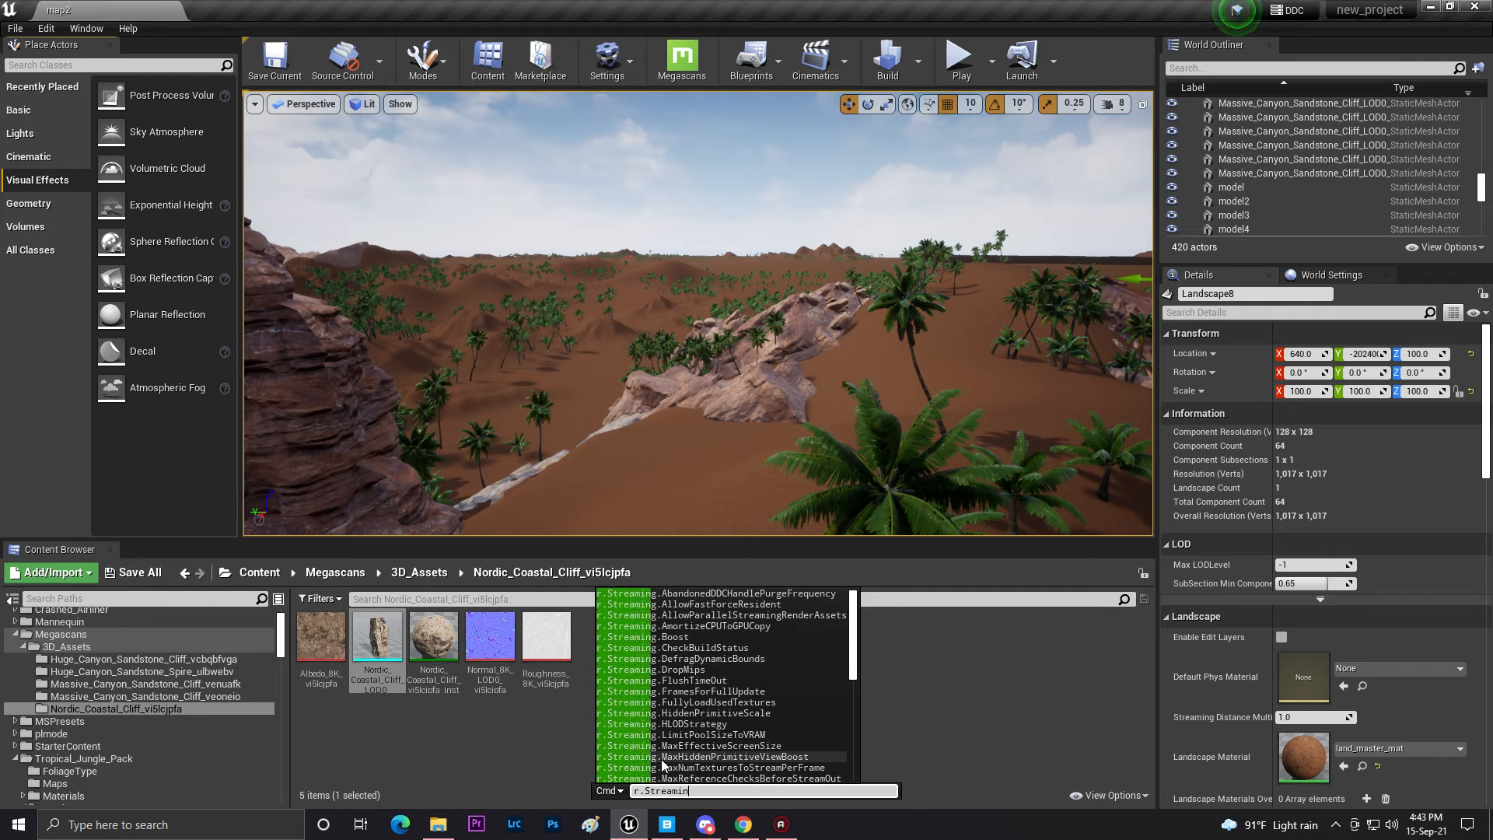
text(.P)
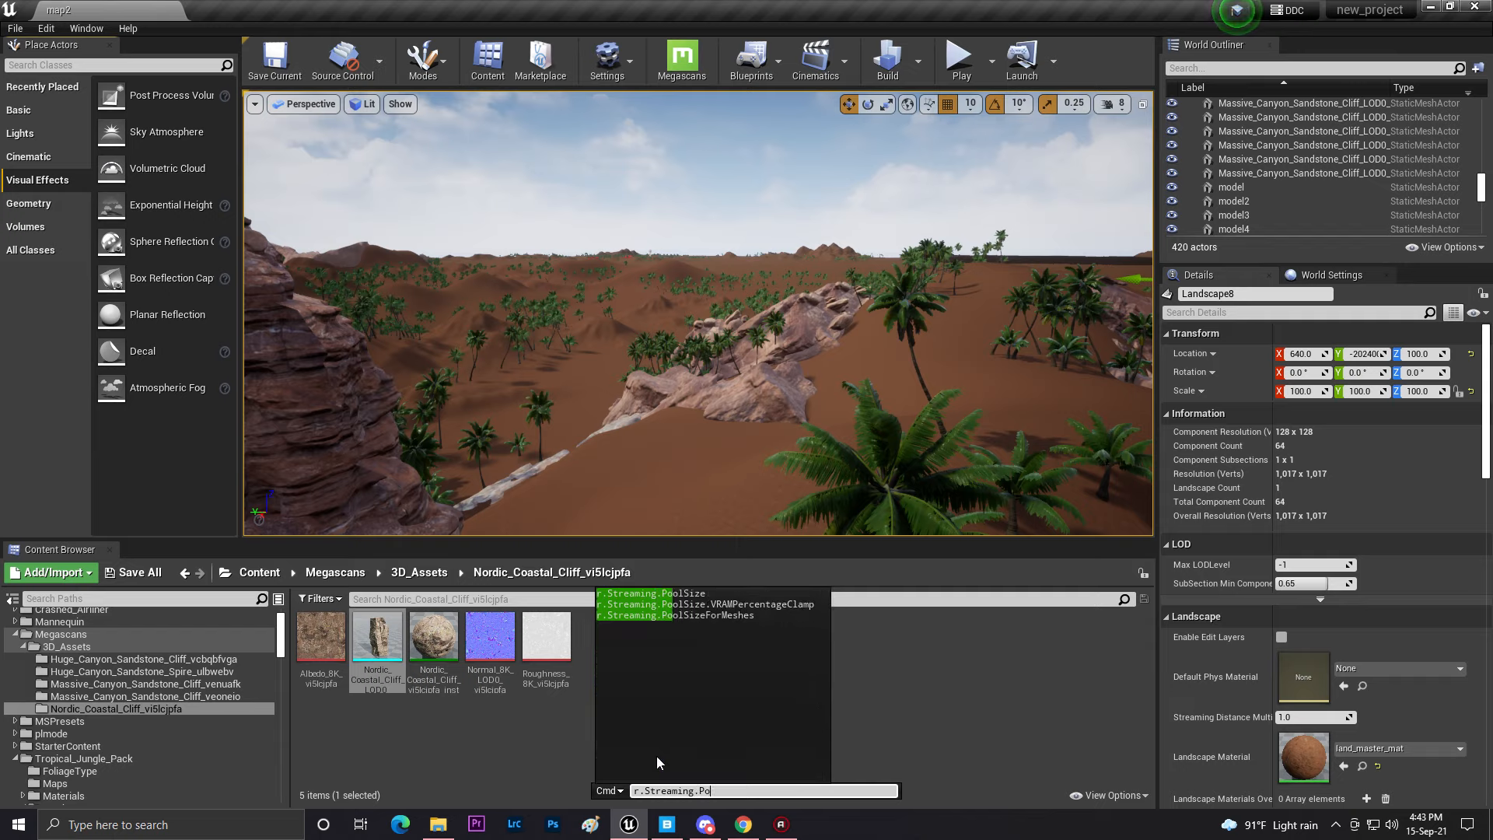
text(olS)
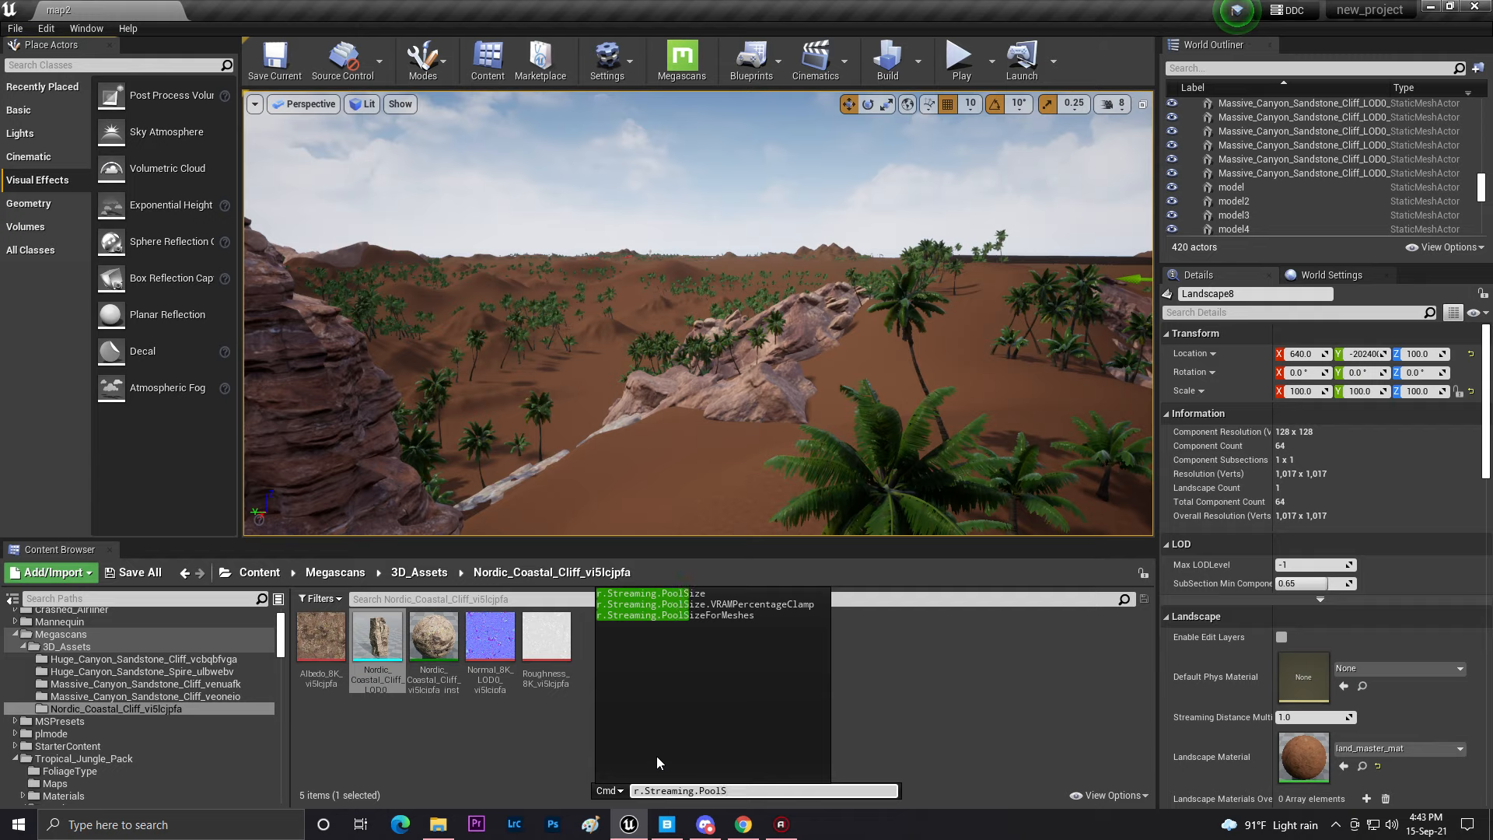
text(IZE)
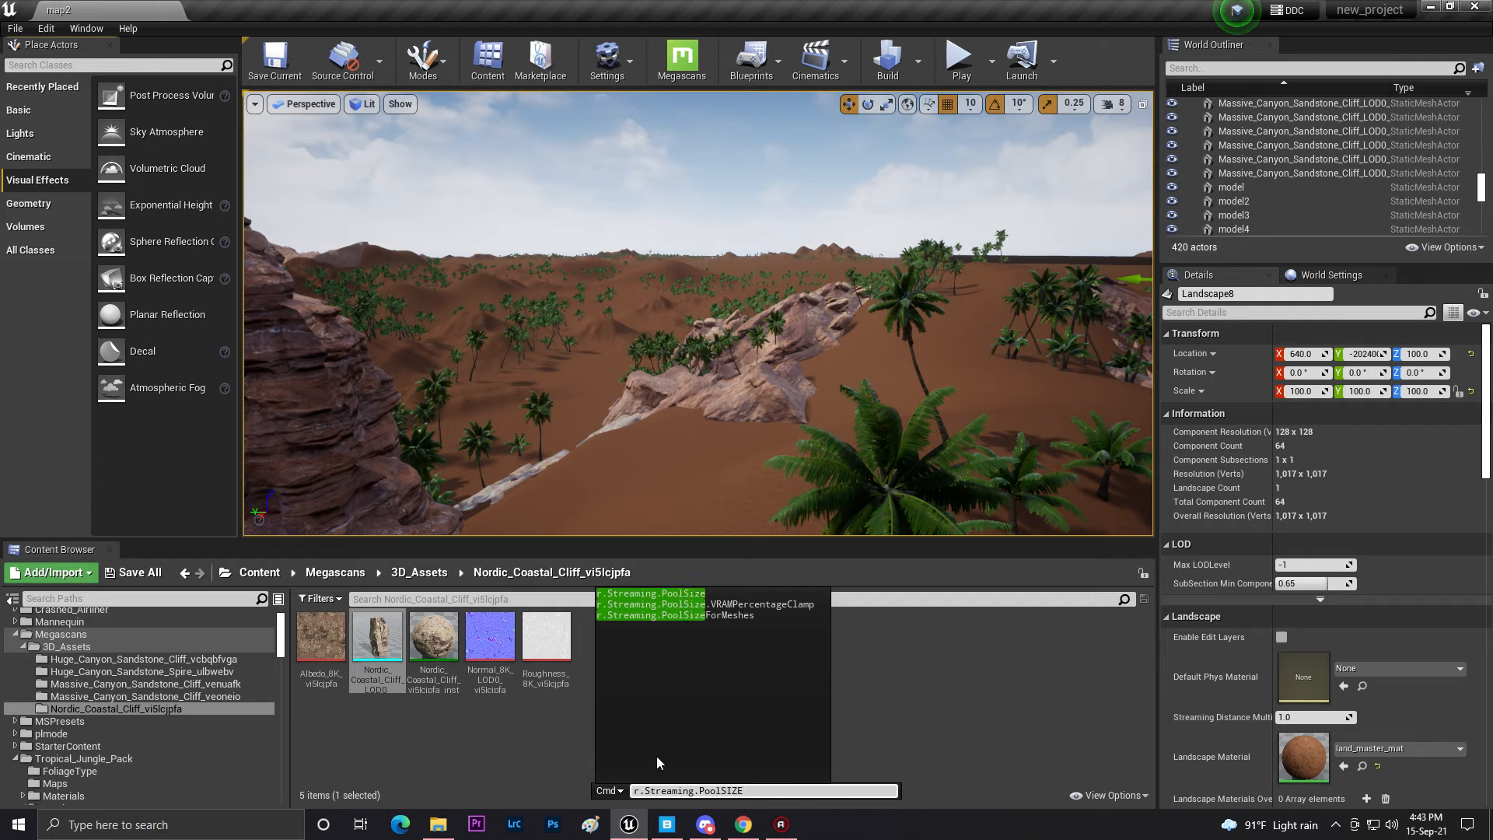
key(Backspace)
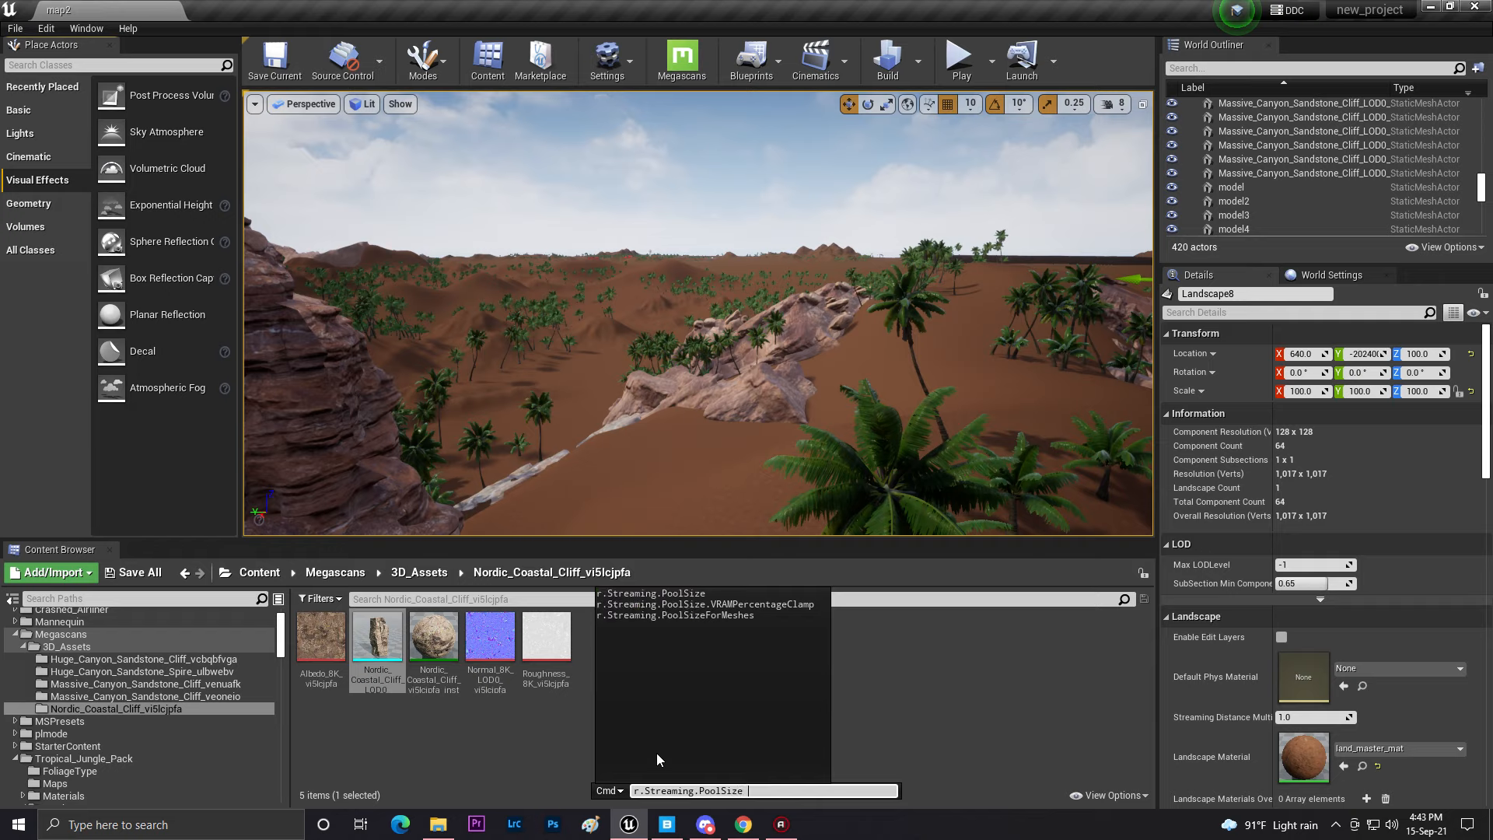
text(3000)
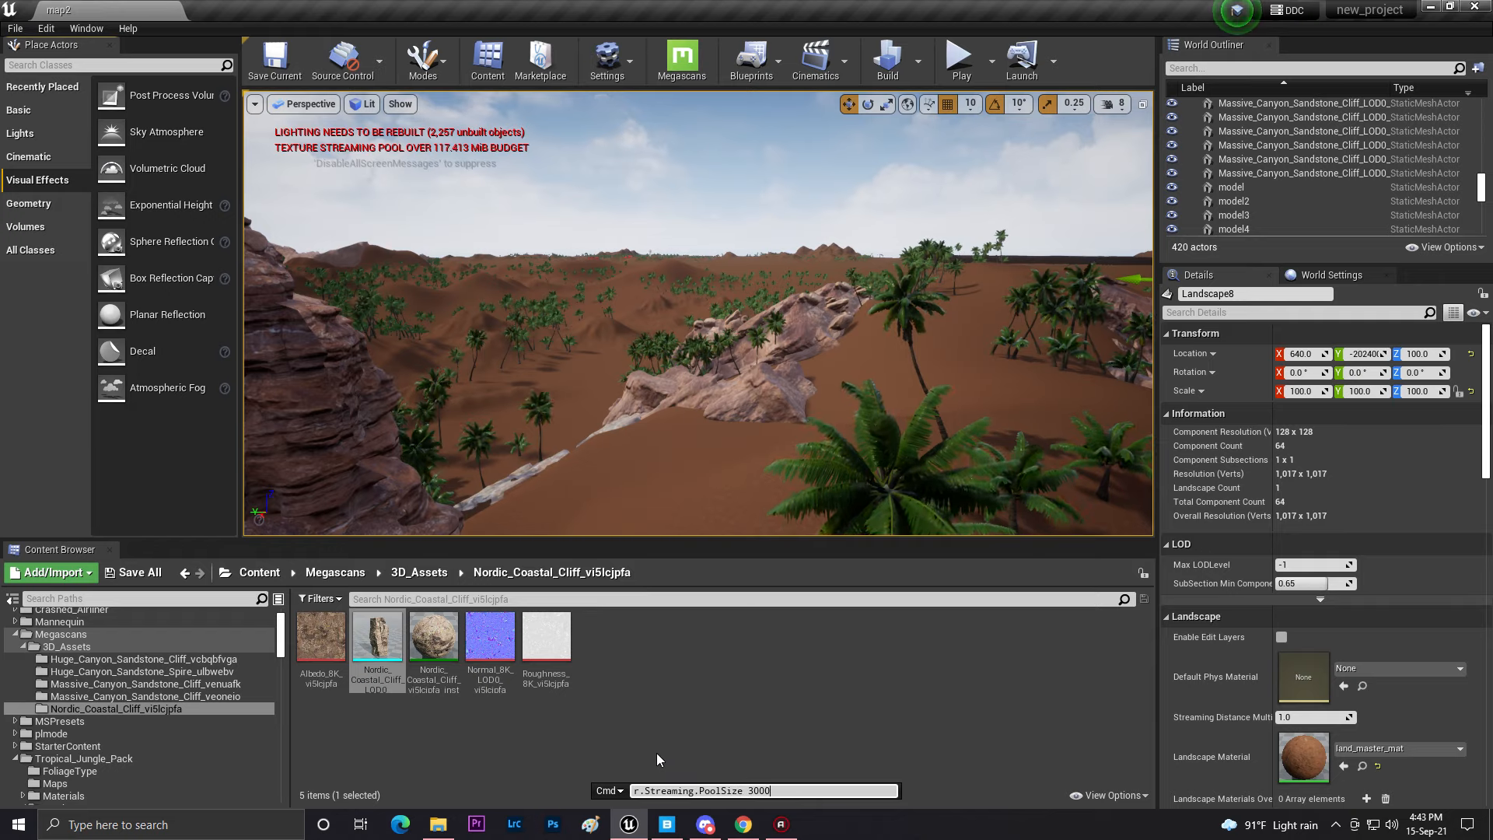
key(Return)
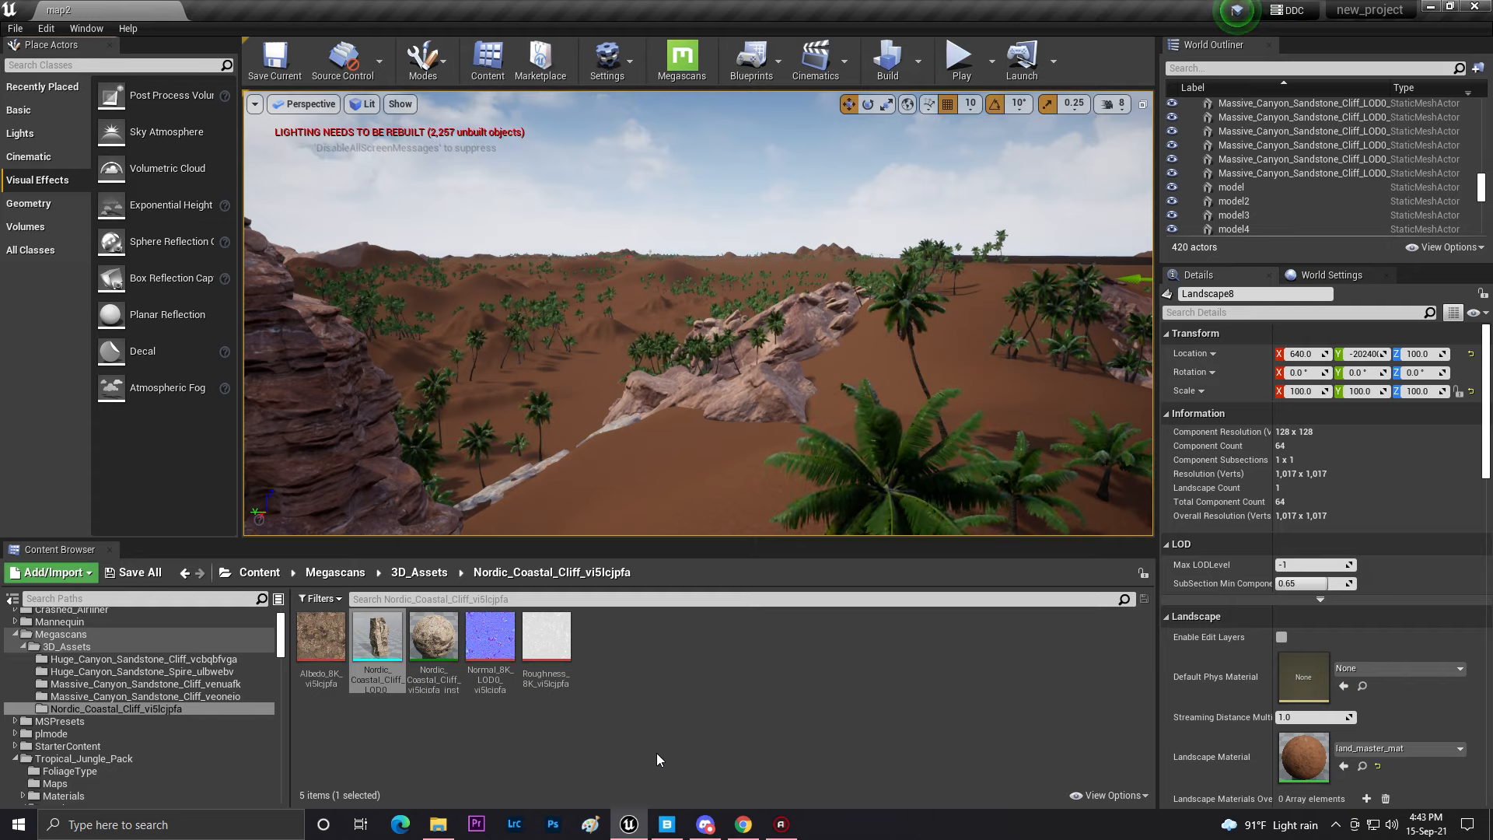